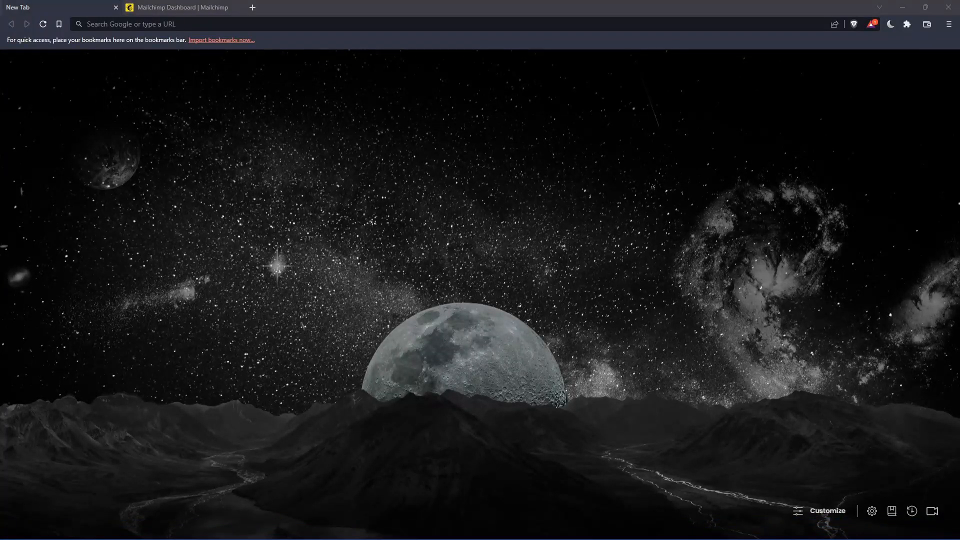
{"action": "mouse_move", "coordinate": [292, 267]}
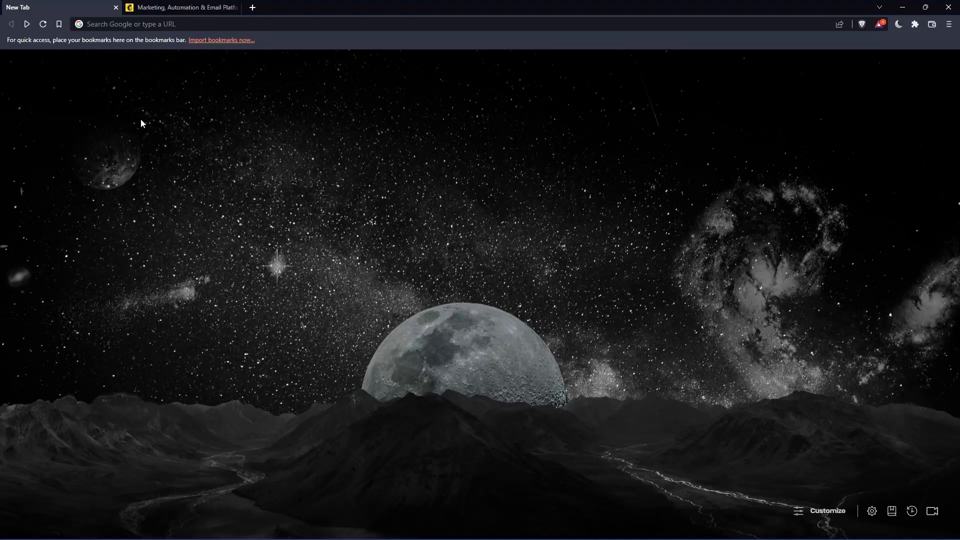
{"action": "mouse_move", "coordinate": [446, 251]}
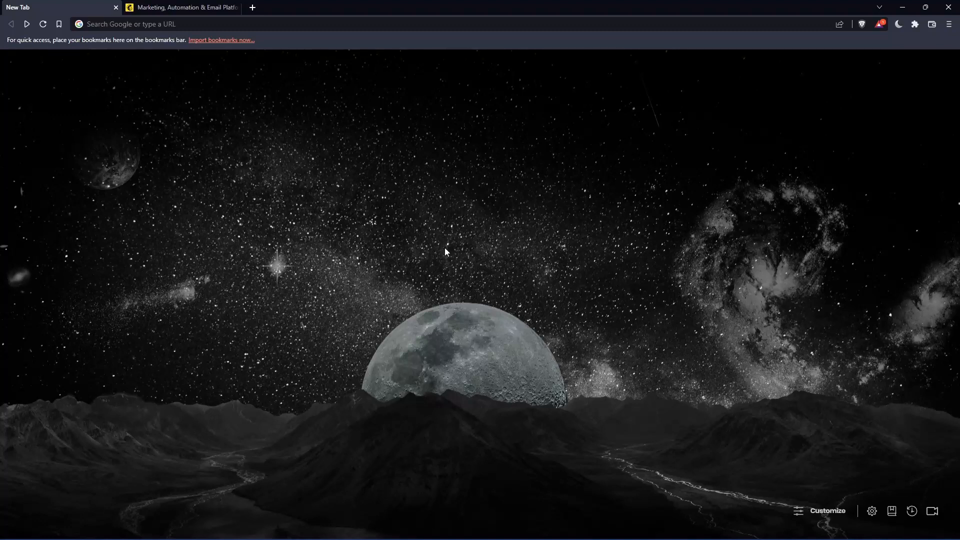
{"action": "mouse_move", "coordinate": [393, 88]}
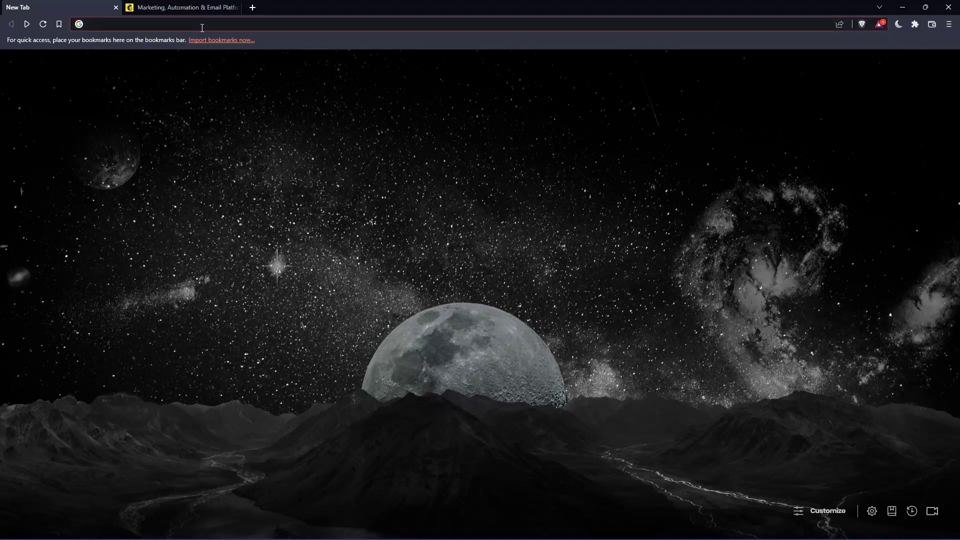
Step: Go to mailchimp.com and bring up the account log-in page
{"action": "type", "text": "mailchimp.com"}
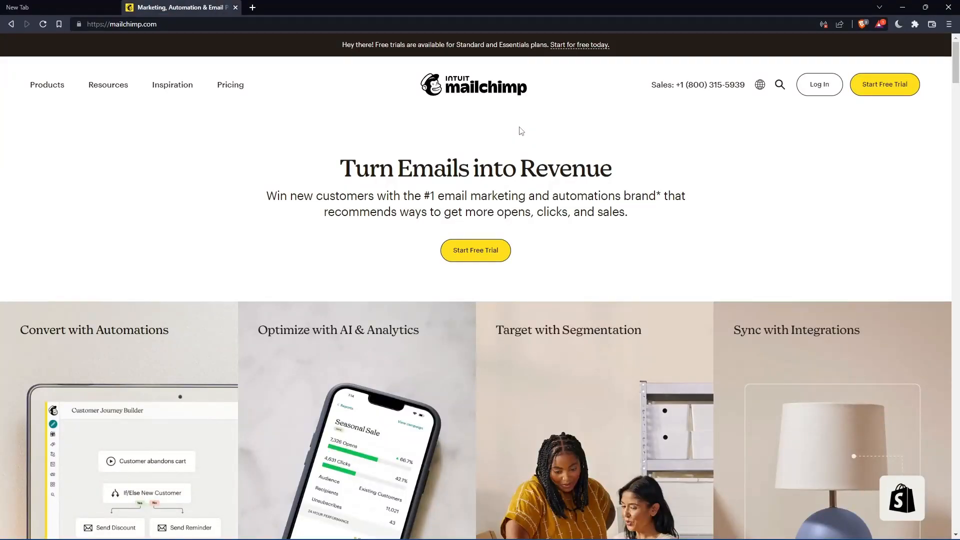
{"action": "mouse_move", "coordinate": [742, 182]}
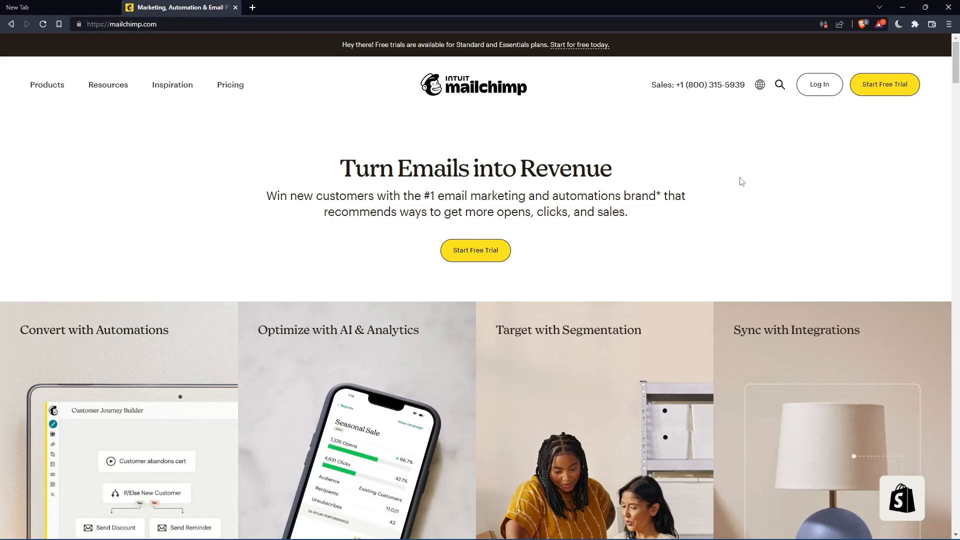
{"action": "left_click", "coordinate": [819, 84]}
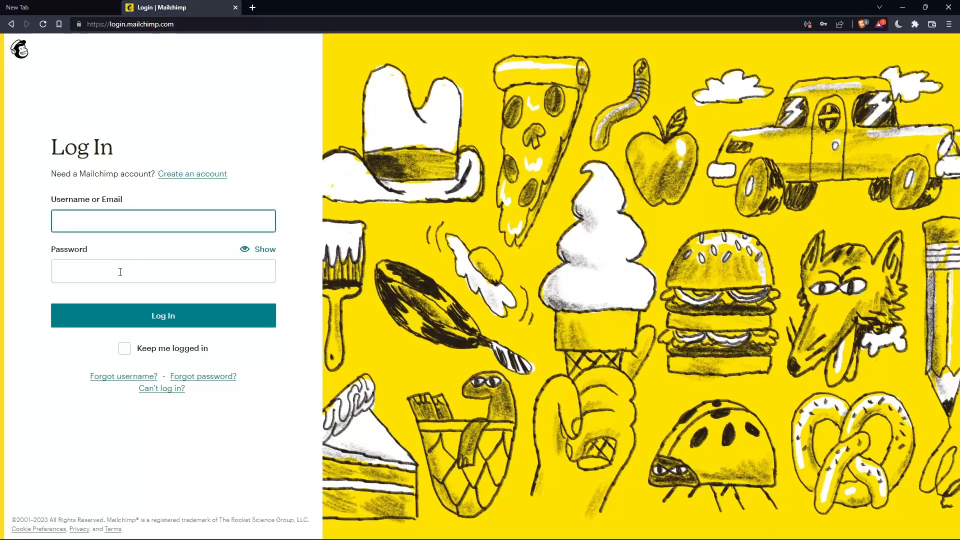
{"action": "mouse_move", "coordinate": [155, 336]}
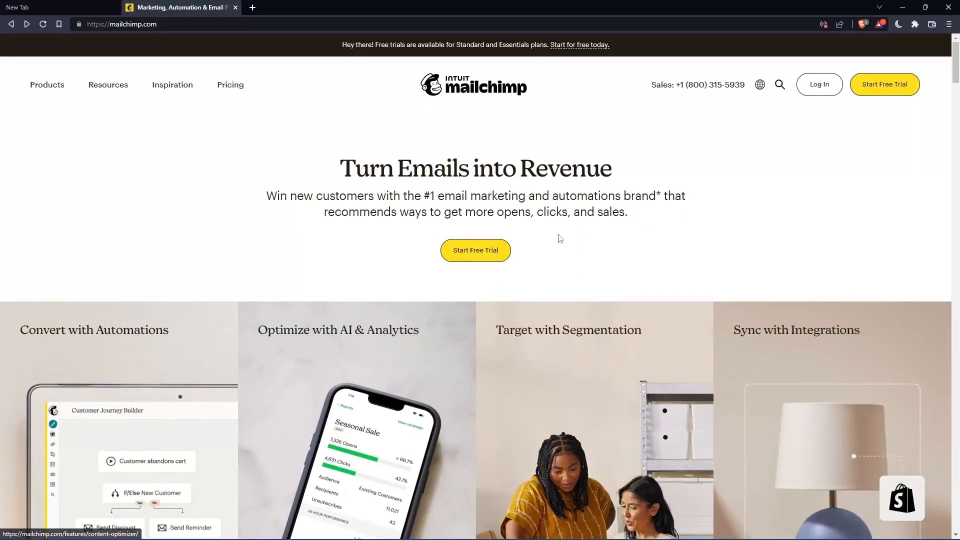
Step: Scroll down to the pricing plans and start signing up for the Free plan
{"action": "scroll", "scroll_direction": "down", "scroll_amount": 3}
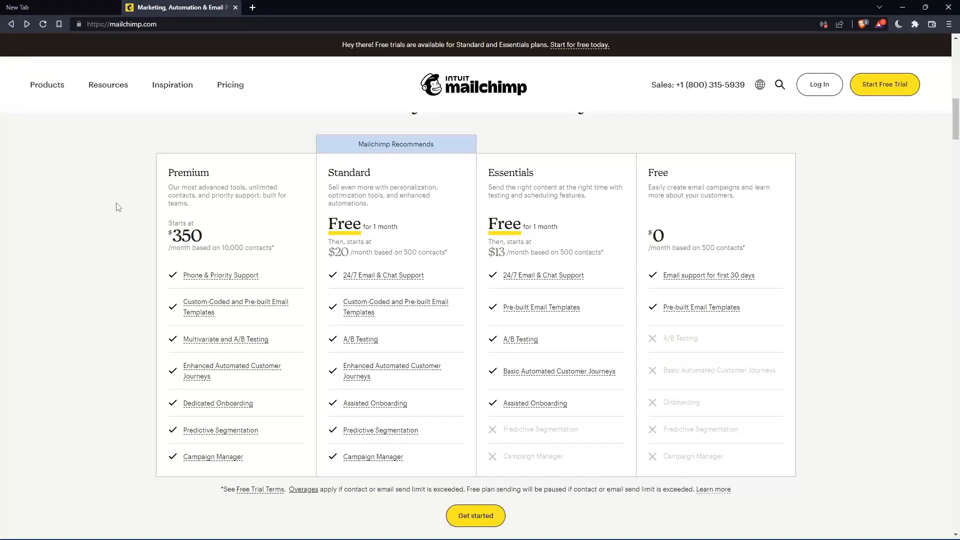
{"action": "mouse_move", "coordinate": [340, 335]}
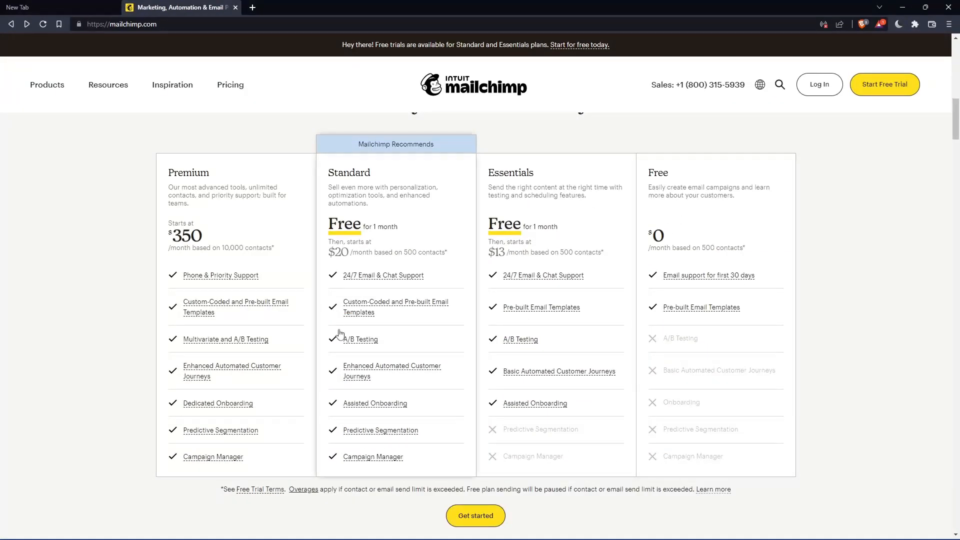
{"action": "mouse_move", "coordinate": [219, 341]}
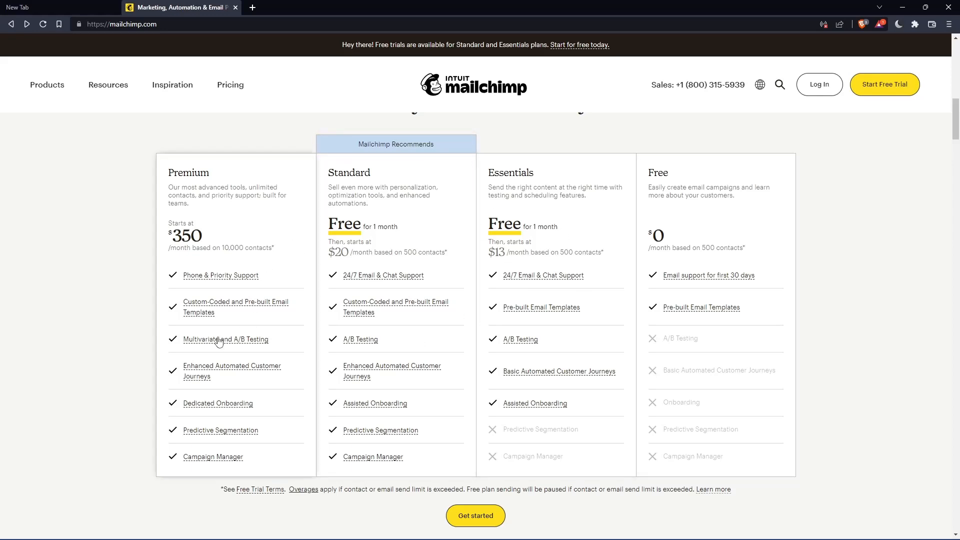
{"action": "mouse_move", "coordinate": [743, 262]}
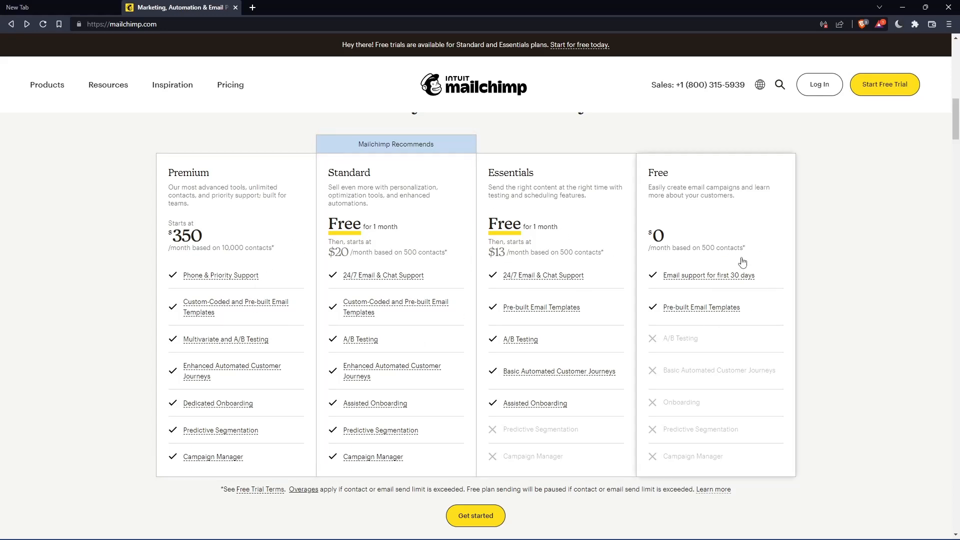
{"action": "mouse_move", "coordinate": [715, 198]}
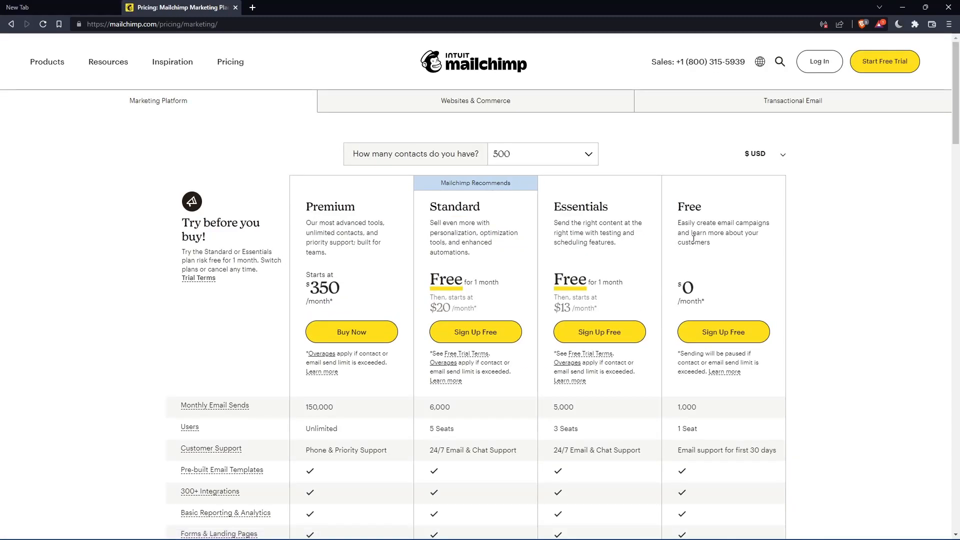
{"action": "mouse_move", "coordinate": [792, 391]}
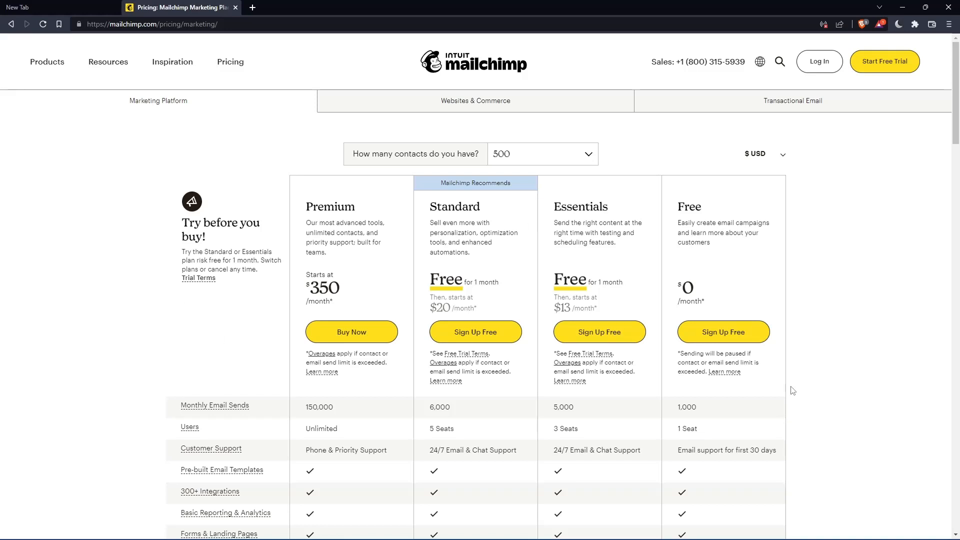
{"action": "left_click", "coordinate": [724, 333]}
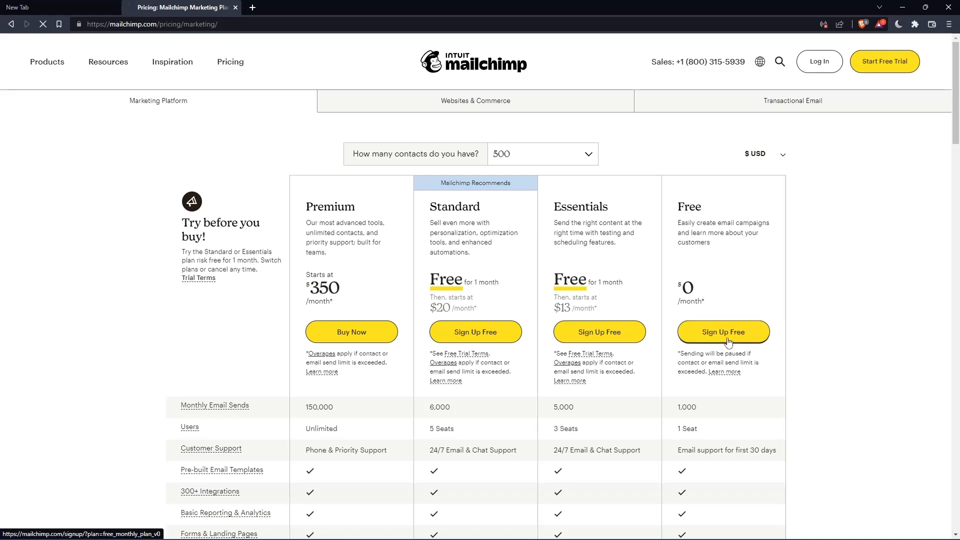
Step: Open the Free plan sign-up form and begin entering email, username and password
{"action": "left_click", "coordinate": [723, 332]}
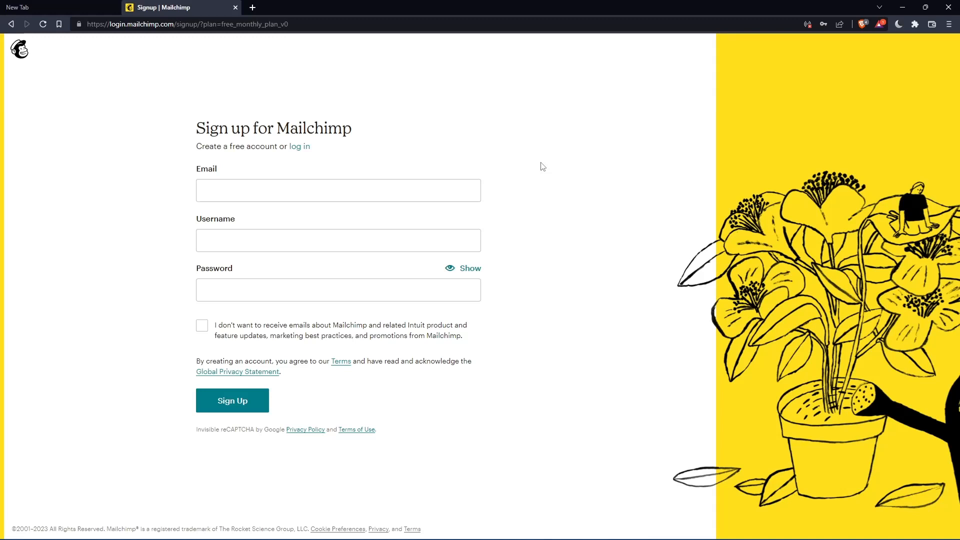
{"action": "left_click", "coordinate": [232, 400]}
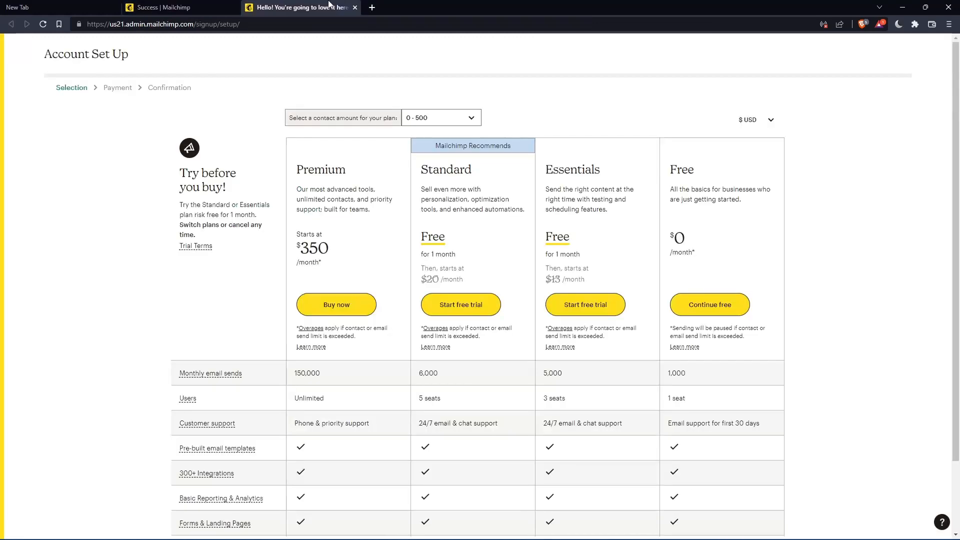
{"action": "mouse_move", "coordinate": [611, 401]}
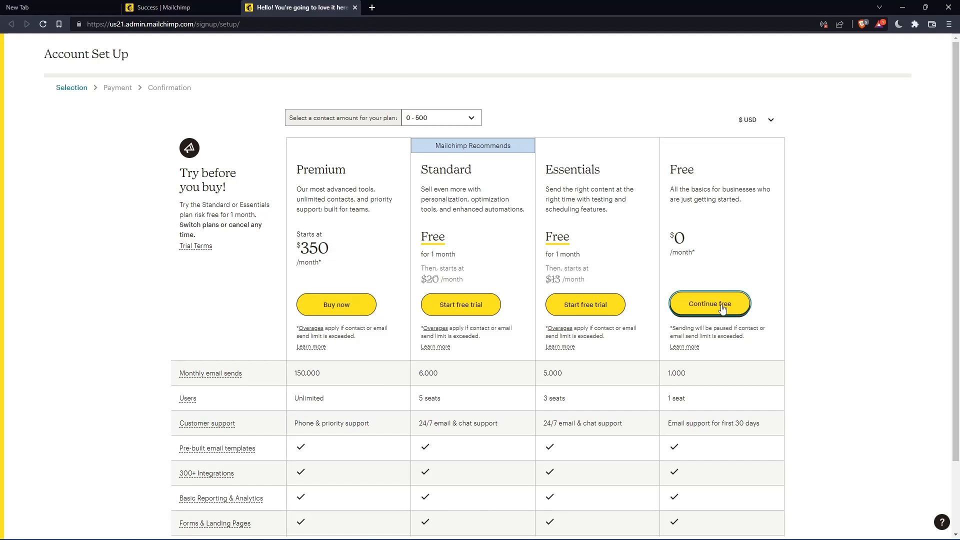
Step: Continue on the Free plan and enter first, last ('biba') and business names
{"action": "left_click", "coordinate": [710, 304]}
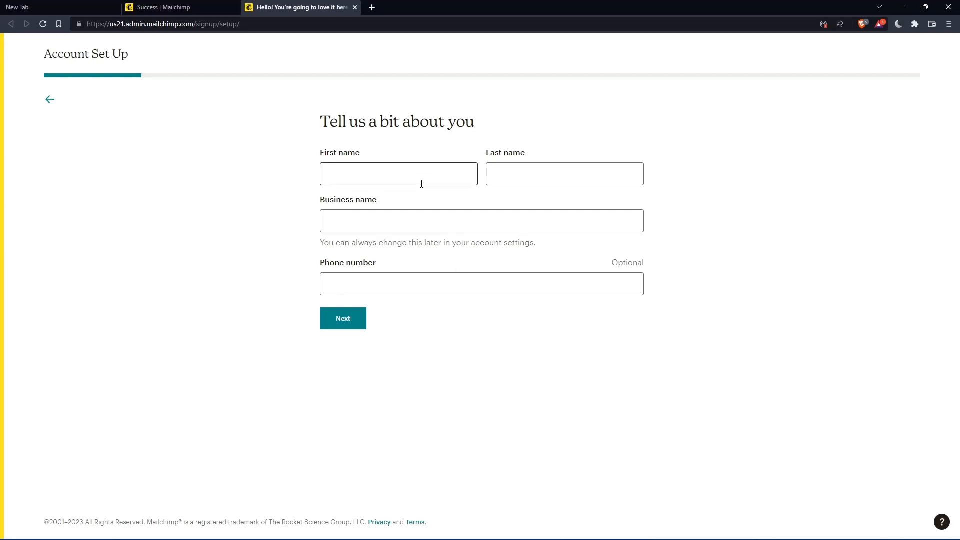
{"action": "left_click", "coordinate": [564, 173]}
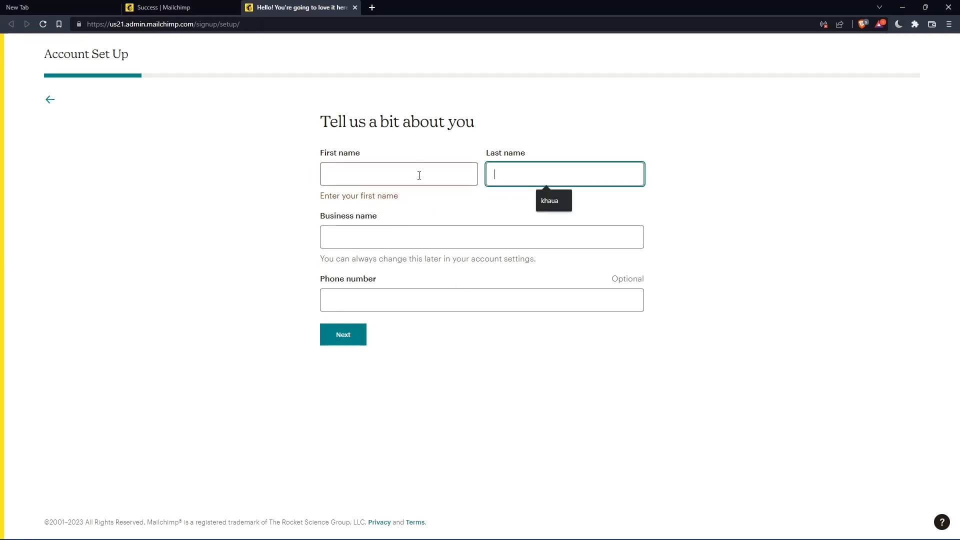
{"action": "type", "text": "biba"}
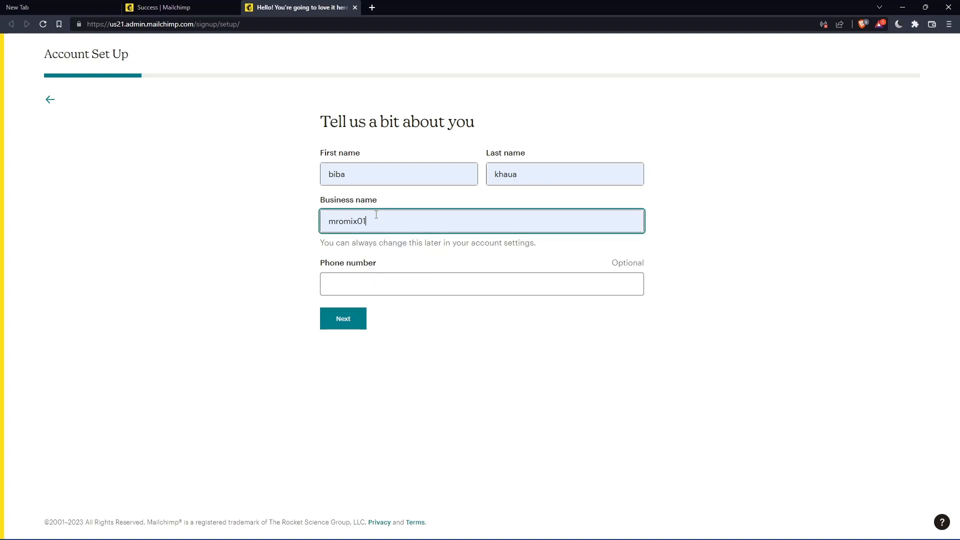
{"action": "key", "text": "Backspace"}
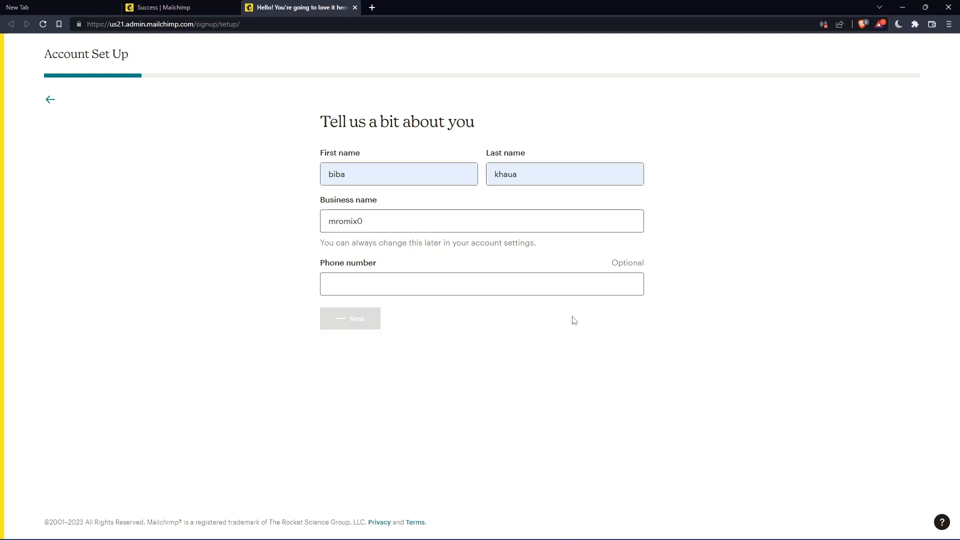
Step: Enter a Rochelle, TX 76872, USA street address and submit it
{"action": "left_click", "coordinate": [350, 318]}
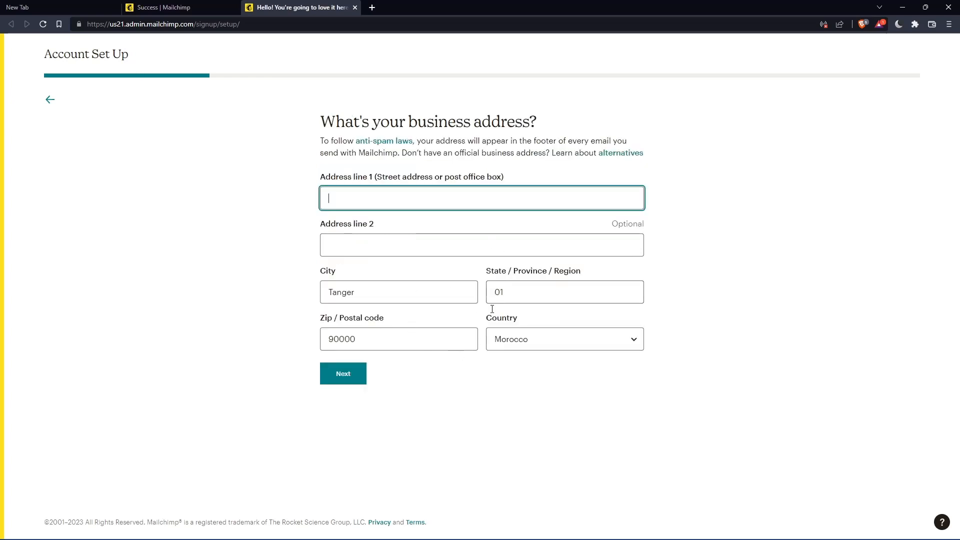
{"action": "mouse_move", "coordinate": [811, 243]}
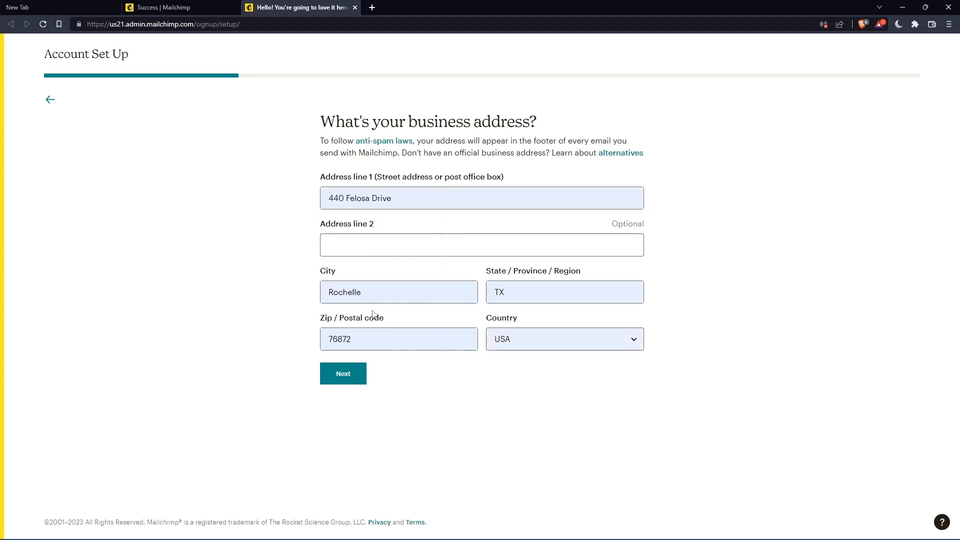
{"action": "left_click", "coordinate": [343, 373]}
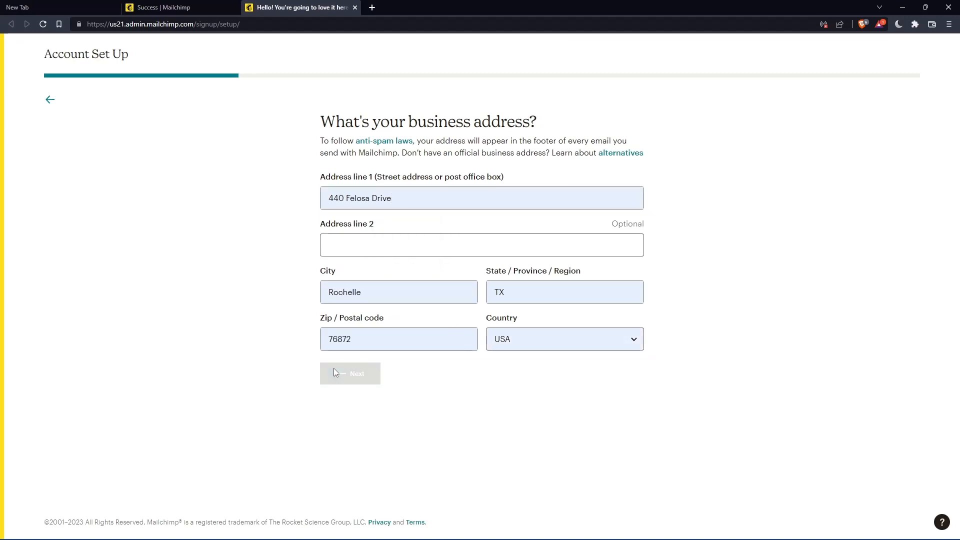
{"action": "left_click", "coordinate": [349, 374]}
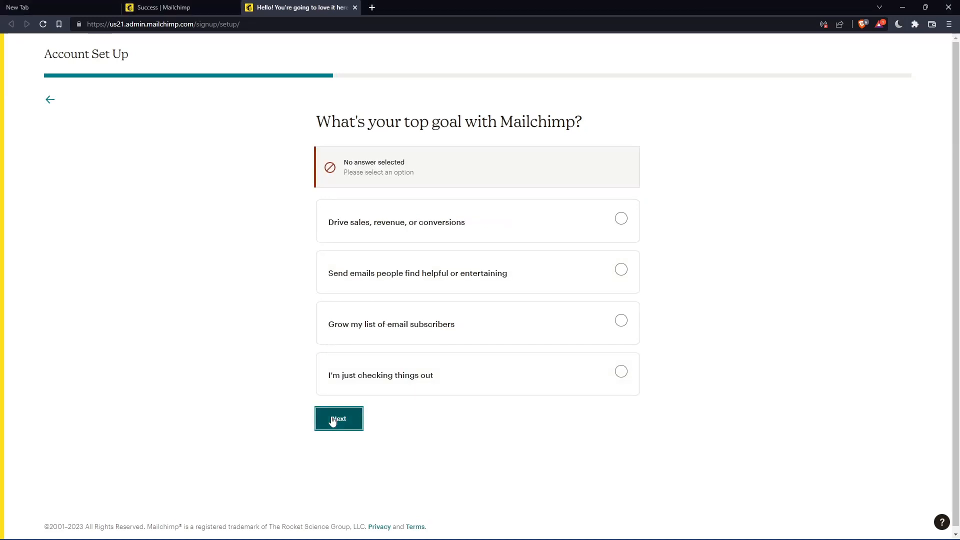
{"action": "mouse_move", "coordinate": [524, 393]}
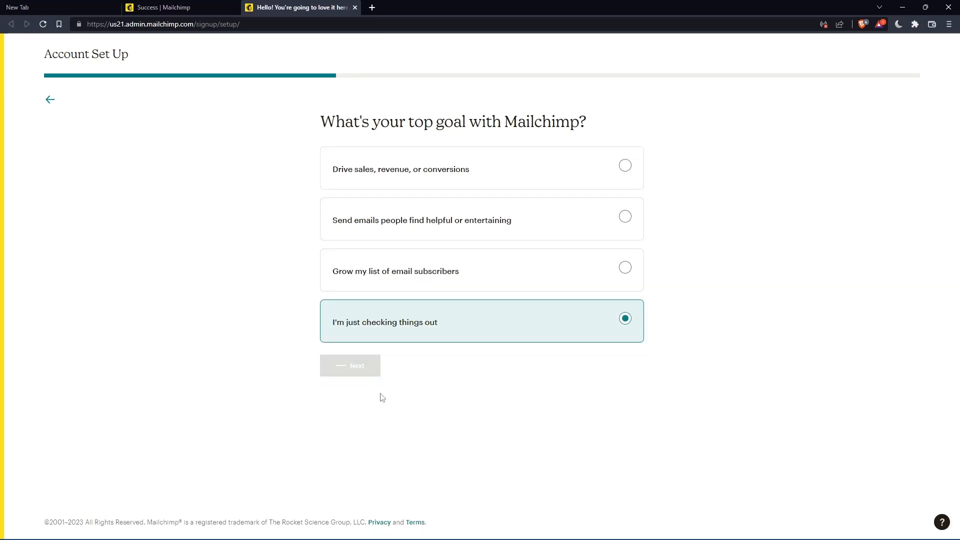
Step: Answer 'I'm just checking things out', skip the next three questions, then finish
{"action": "left_click", "coordinate": [350, 366]}
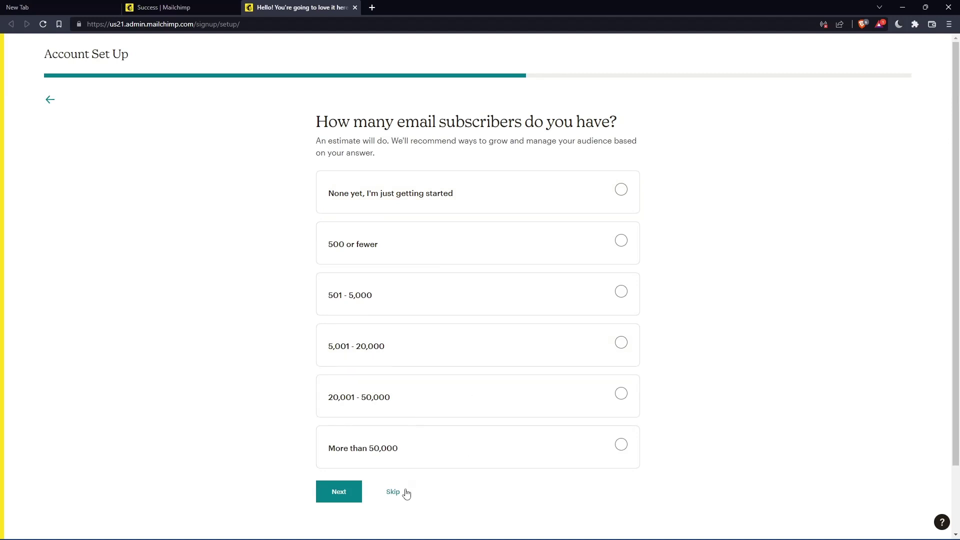
{"action": "left_click", "coordinate": [393, 491]}
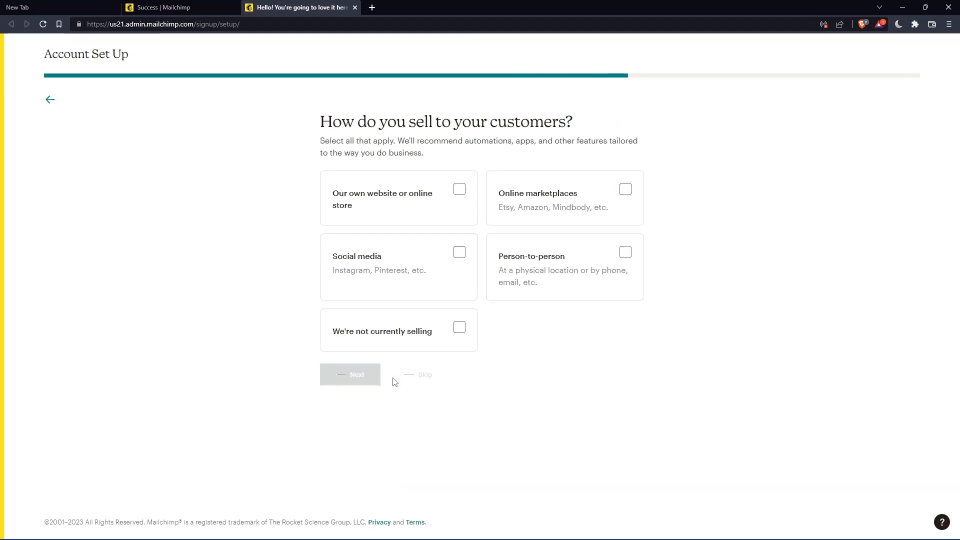
{"action": "left_click", "coordinate": [425, 375]}
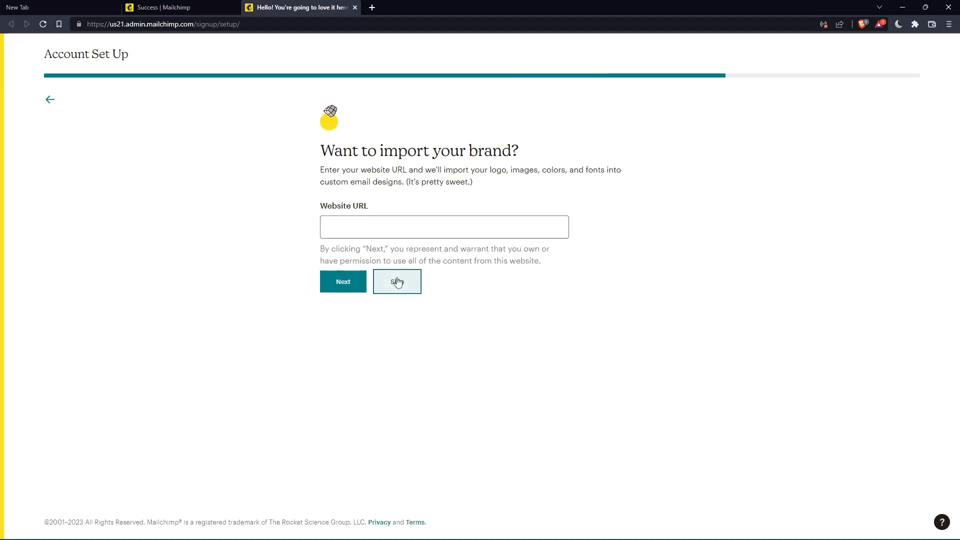
{"action": "left_click", "coordinate": [396, 281]}
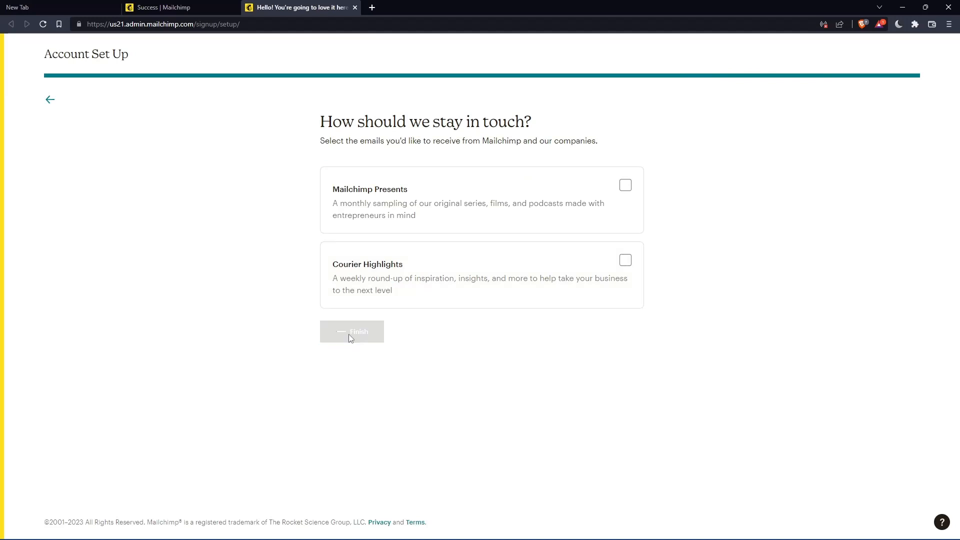
{"action": "left_click", "coordinate": [352, 331]}
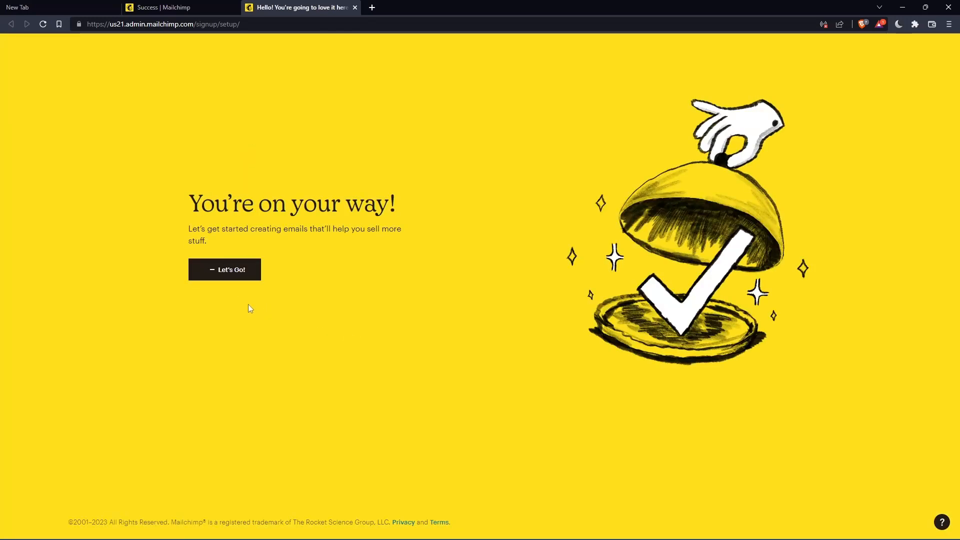
Step: Continue from the completion page to the dashboard and open Campaigns
{"action": "left_click", "coordinate": [224, 269]}
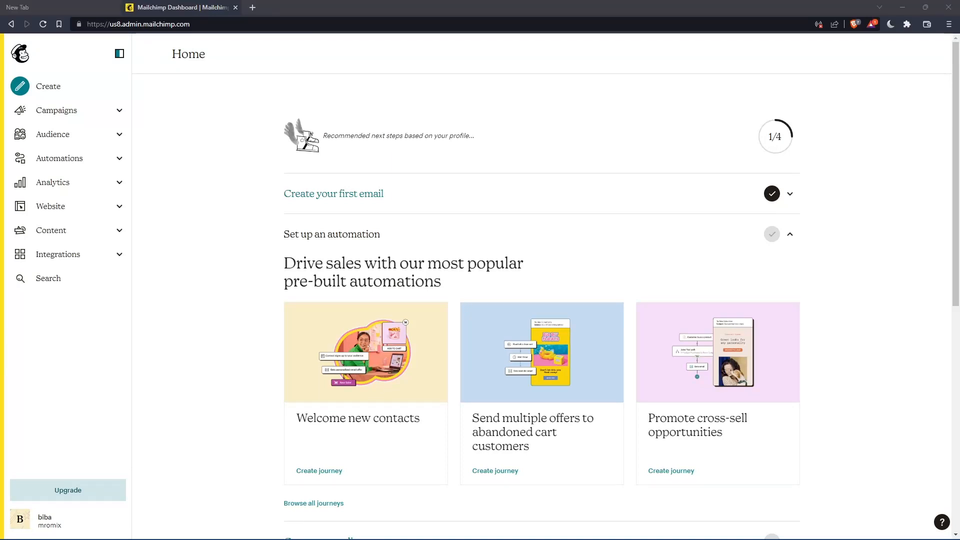
{"action": "mouse_move", "coordinate": [158, 147]}
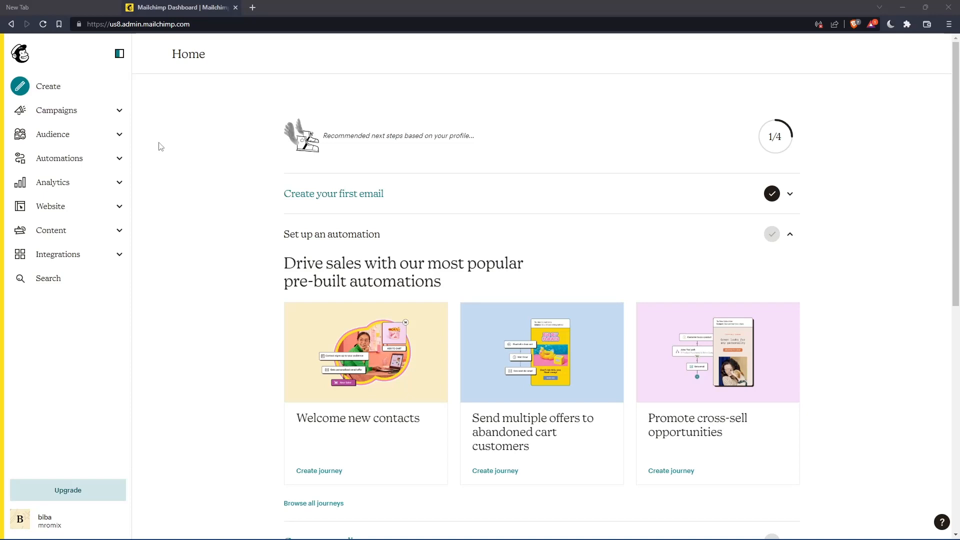
{"action": "left_click", "coordinate": [56, 110]}
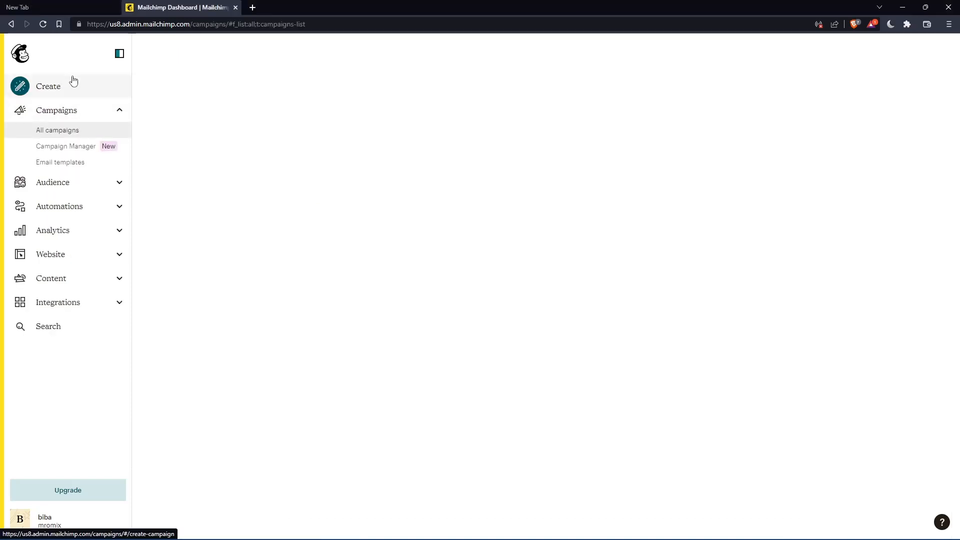
Step: Show all campaigns and edit the first Untitled draft
{"action": "left_click", "coordinate": [58, 130]}
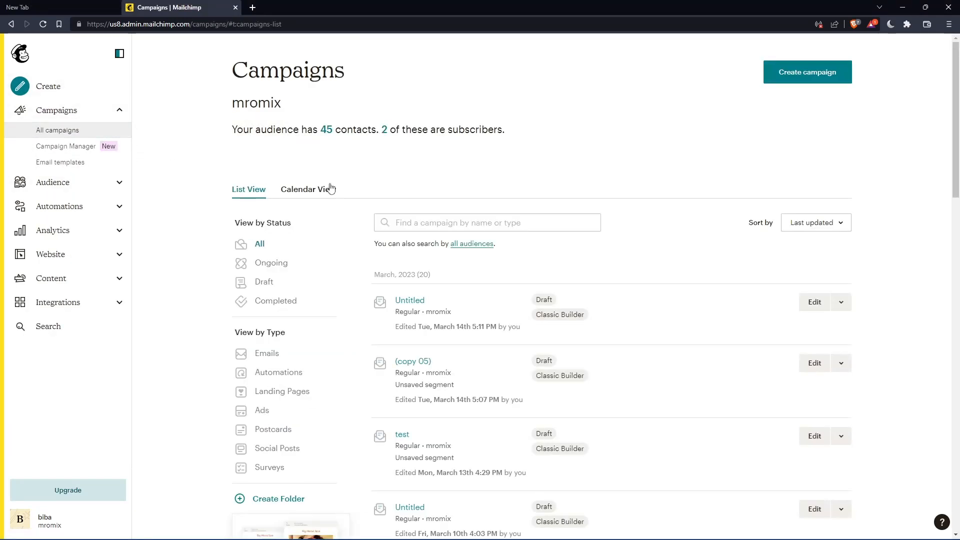
{"action": "mouse_move", "coordinate": [797, 310]}
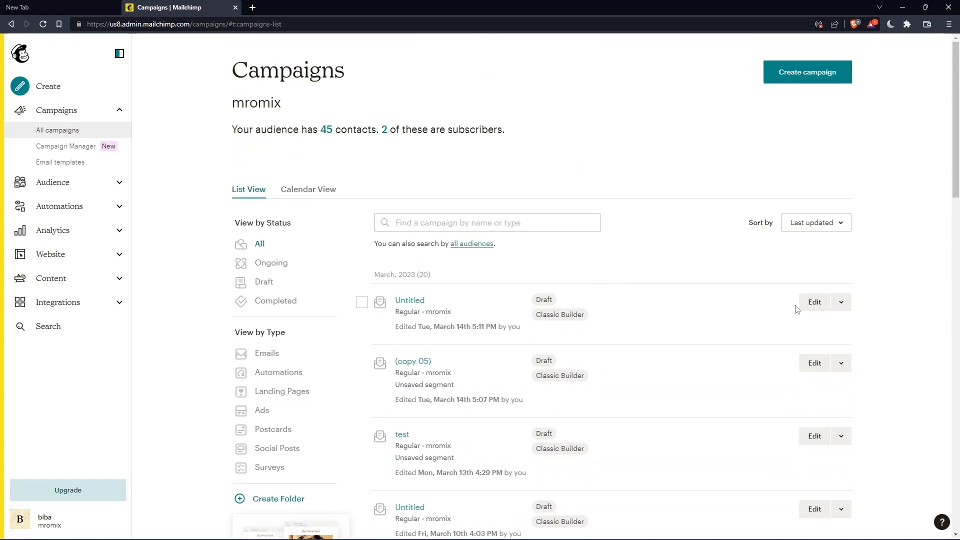
{"action": "mouse_move", "coordinate": [802, 106]}
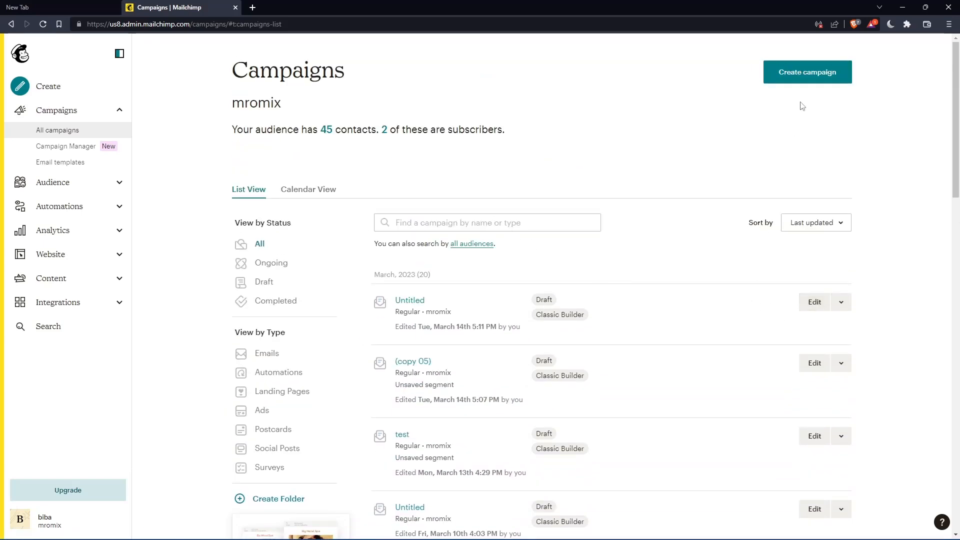
{"action": "left_click", "coordinate": [814, 302]}
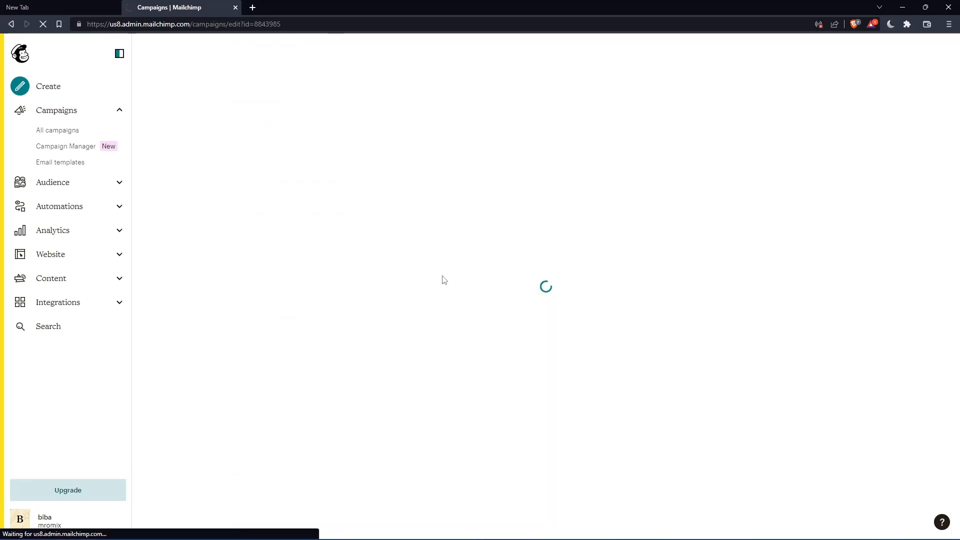
Step: Open the draft in the builder and dismiss the placeholder content notice
{"action": "left_click", "coordinate": [57, 110]}
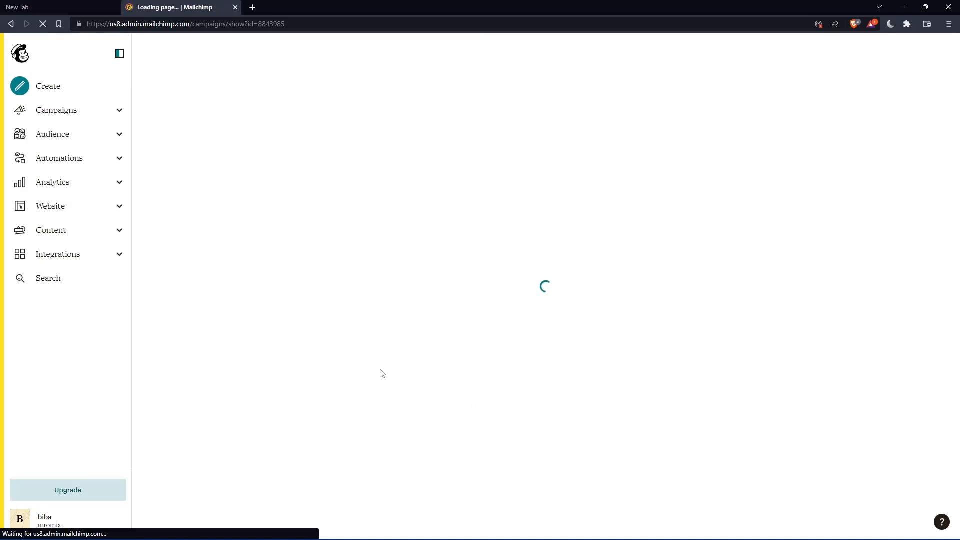
{"action": "mouse_move", "coordinate": [625, 323]}
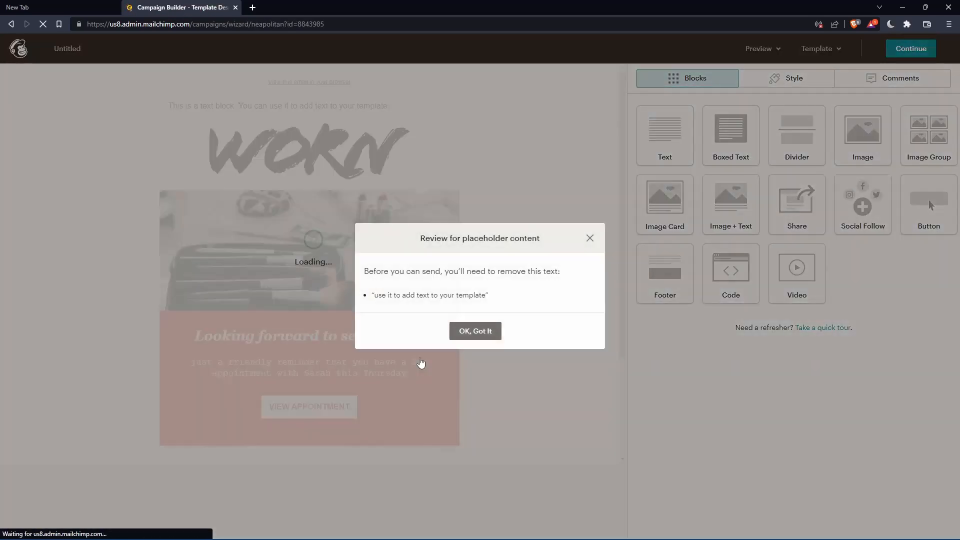
{"action": "left_click", "coordinate": [475, 331]}
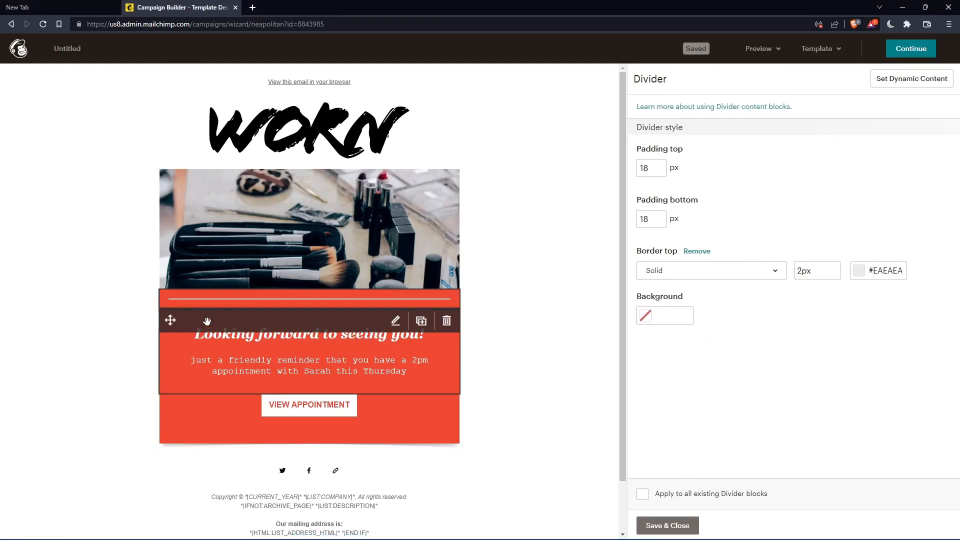
{"action": "mouse_move", "coordinate": [670, 210]}
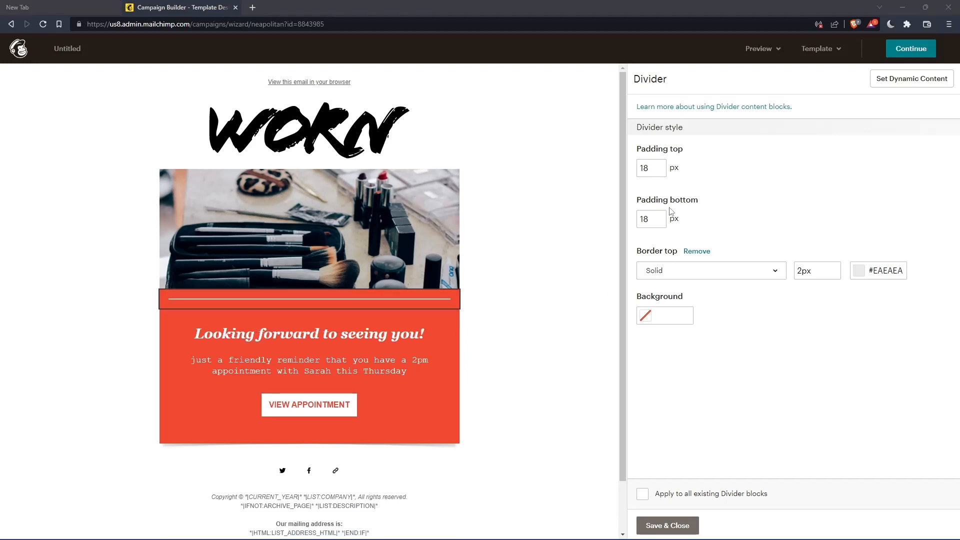
Step: Set divider padding to 25px top and bottom, a dashed top border, and a background colour
{"action": "left_click", "coordinate": [651, 168]}
{"action": "type", "text": "25"}
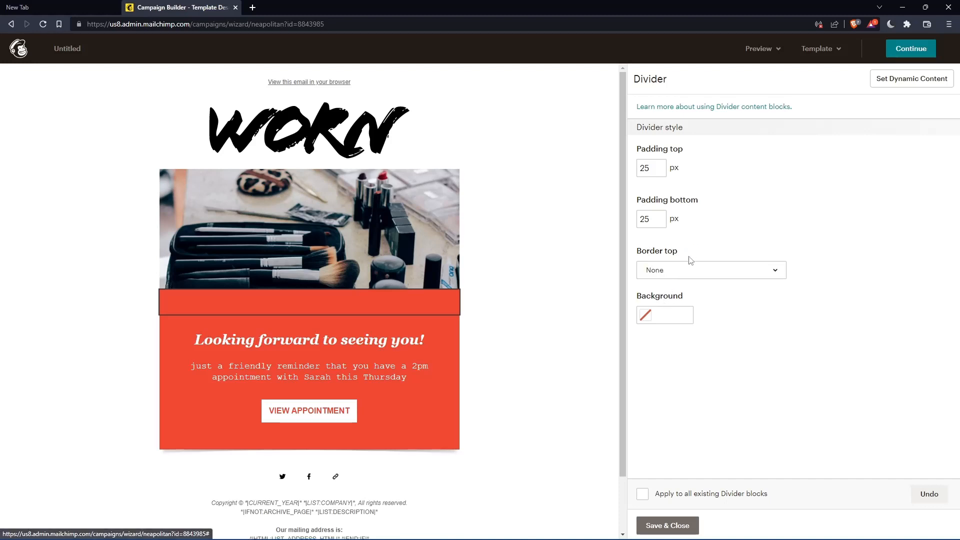
{"action": "left_click", "coordinate": [710, 269]}
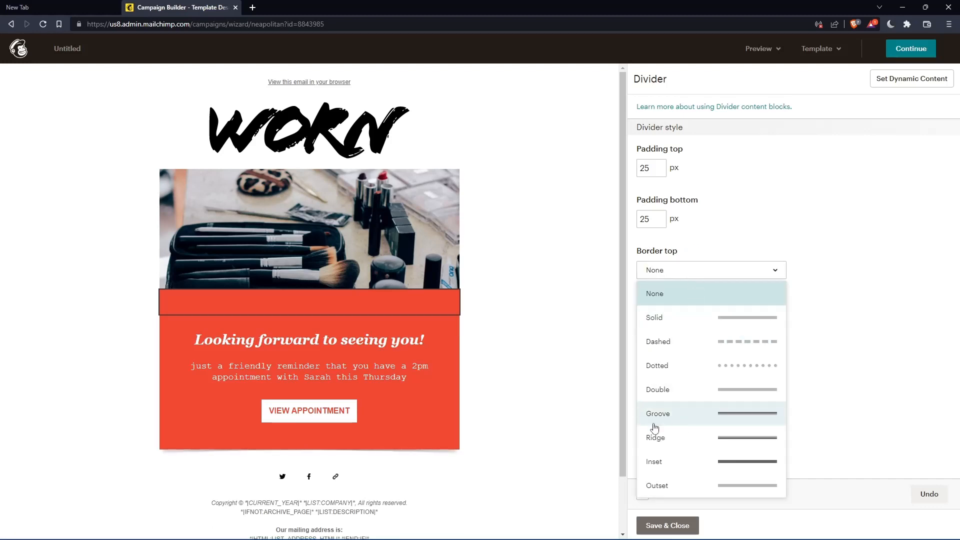
{"action": "left_click", "coordinate": [654, 461]}
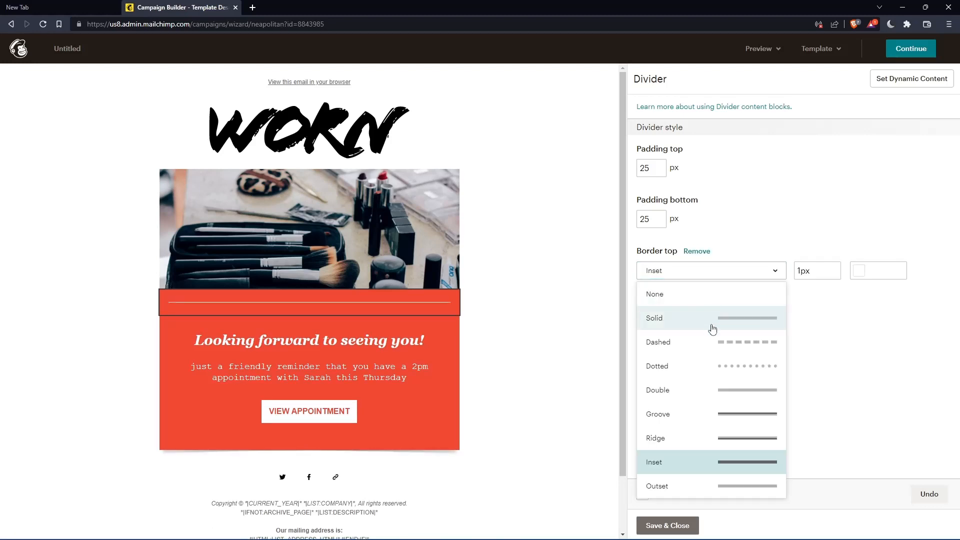
{"action": "left_click", "coordinate": [658, 341]}
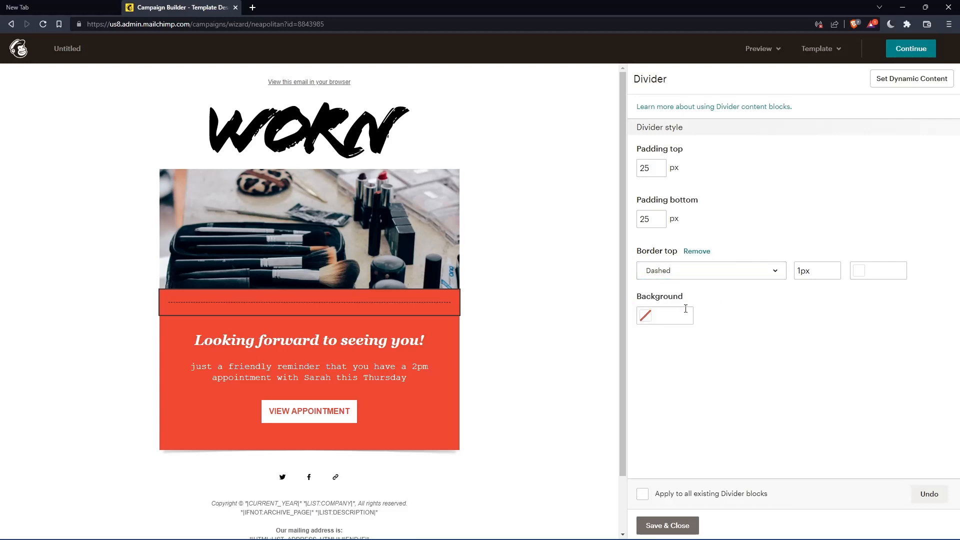
{"action": "left_click", "coordinate": [645, 316]}
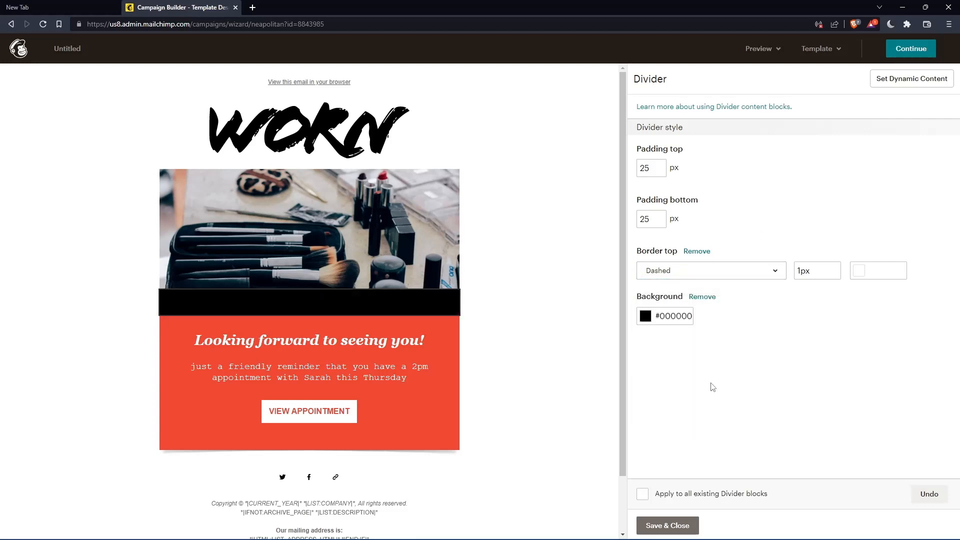
Step: Set the divider background colour to red (#ee3e3e) and save the divider settings
{"action": "left_click", "coordinate": [645, 316]}
{"action": "type", "text": "#ee3e3e"}
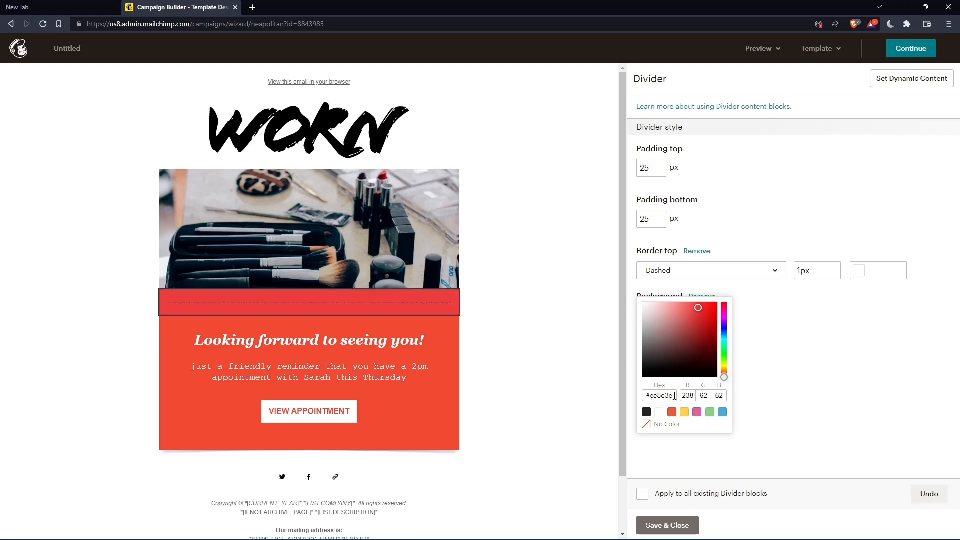
{"action": "left_click", "coordinate": [666, 354]}
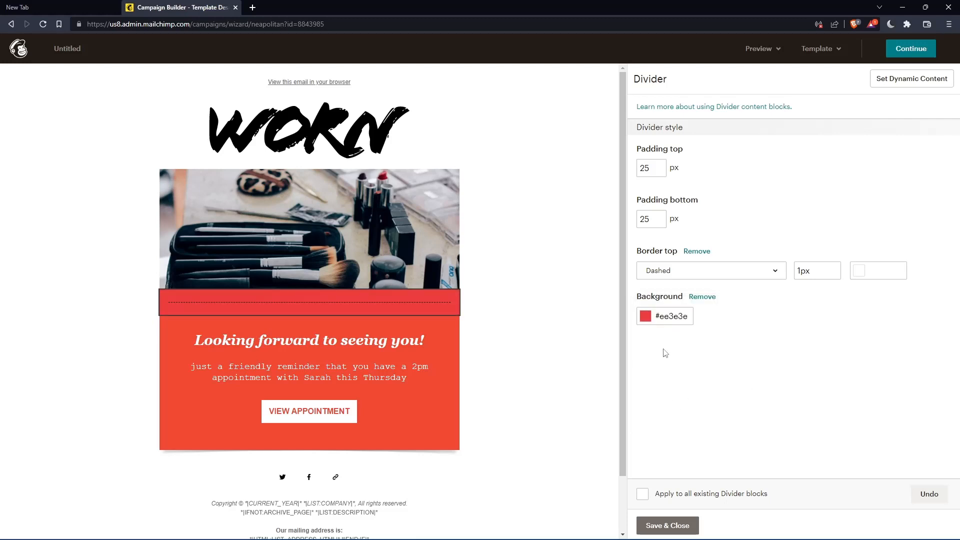
{"action": "mouse_move", "coordinate": [814, 388]}
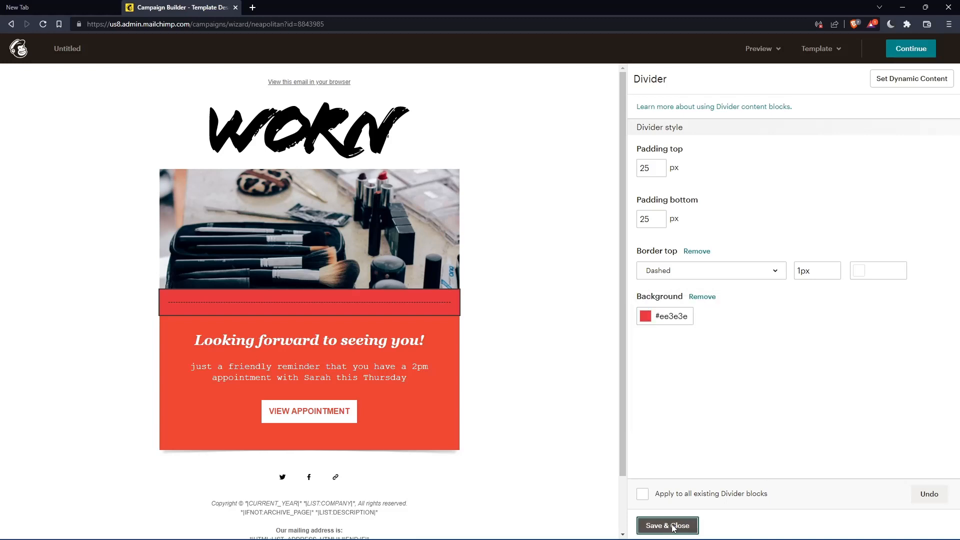
{"action": "left_click", "coordinate": [666, 526]}
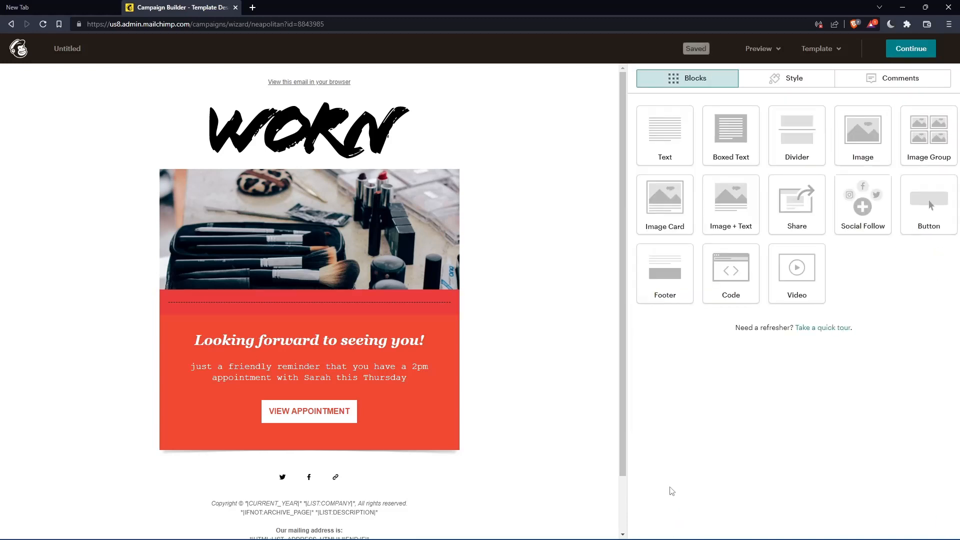